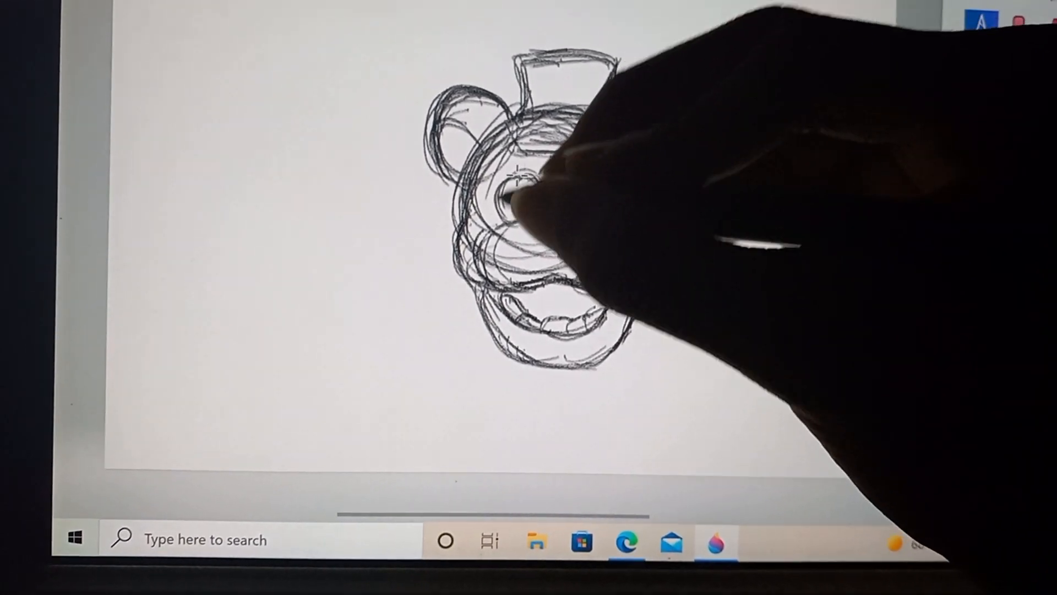
# Step: Pencil-sketch the bear's eyes, nose circle and mouth lines, then darken the right eye outline
pyautogui.moveTo(526, 189); pyautogui.dragTo(600, 222)
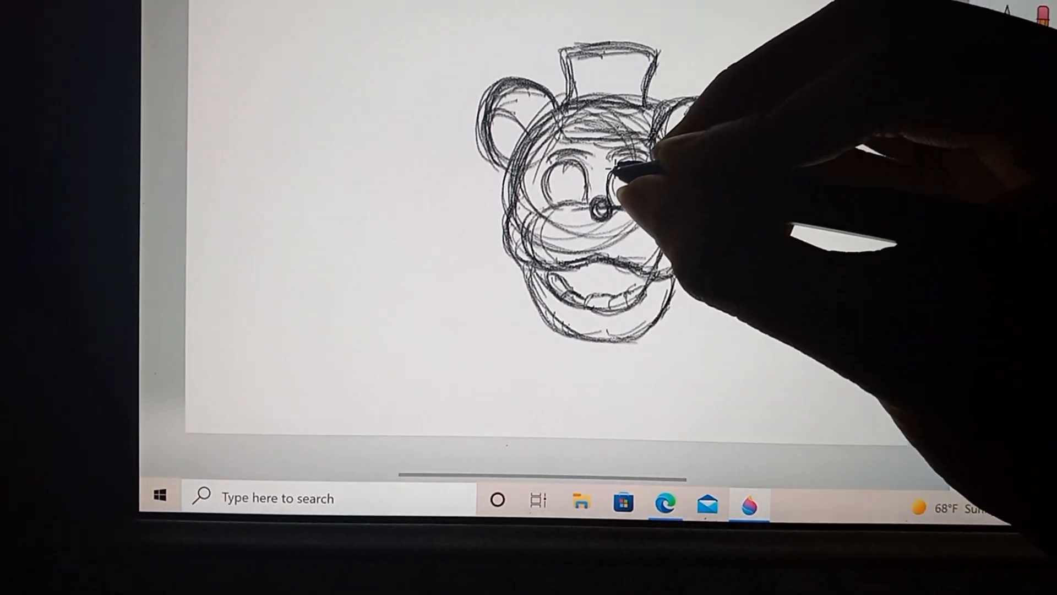
pyautogui.moveTo(614, 195); pyautogui.dragTo(647, 169)
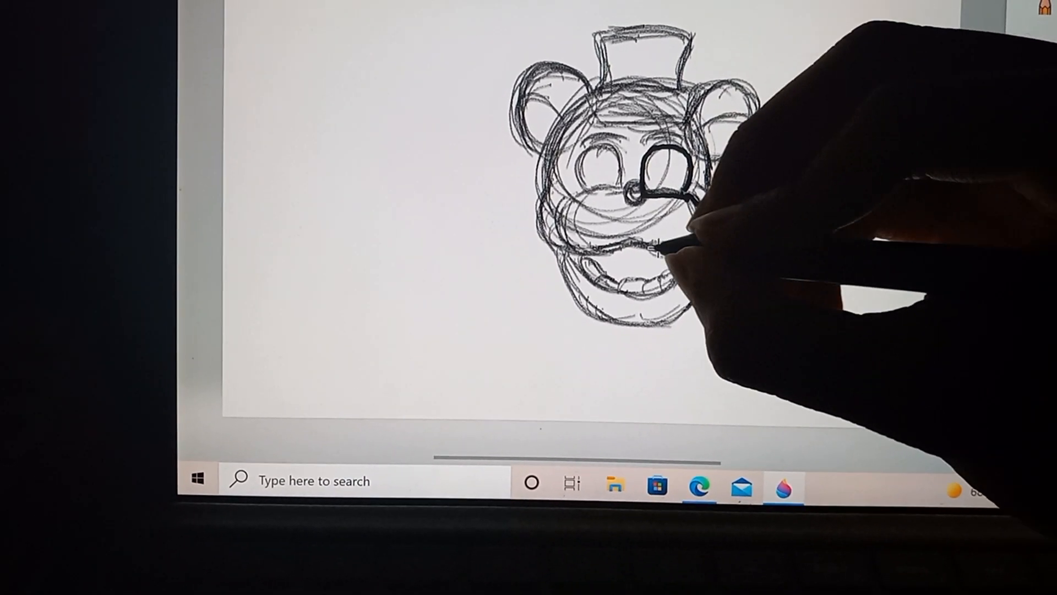